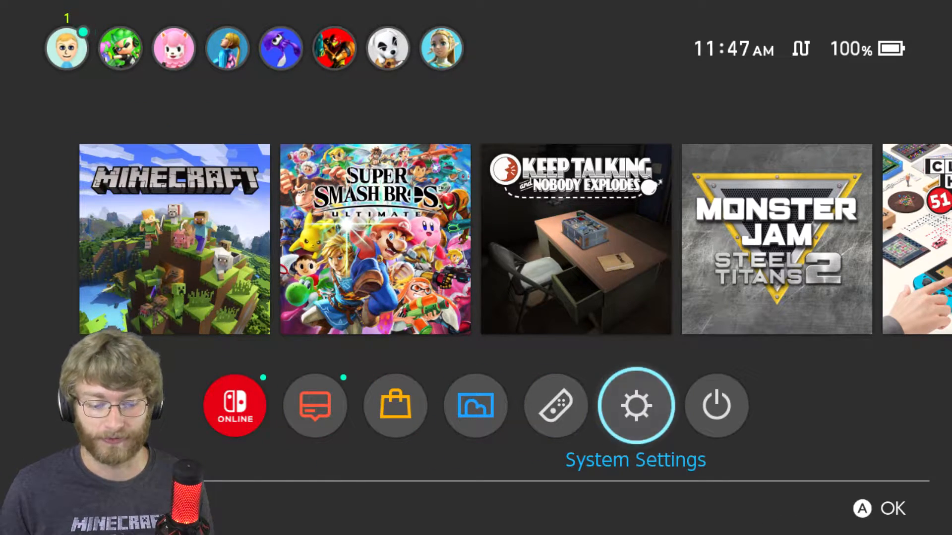
Open System Settings' registered internet connections and select the Wired Connection entry
{"action": "left_click", "coordinate": [635, 405]}
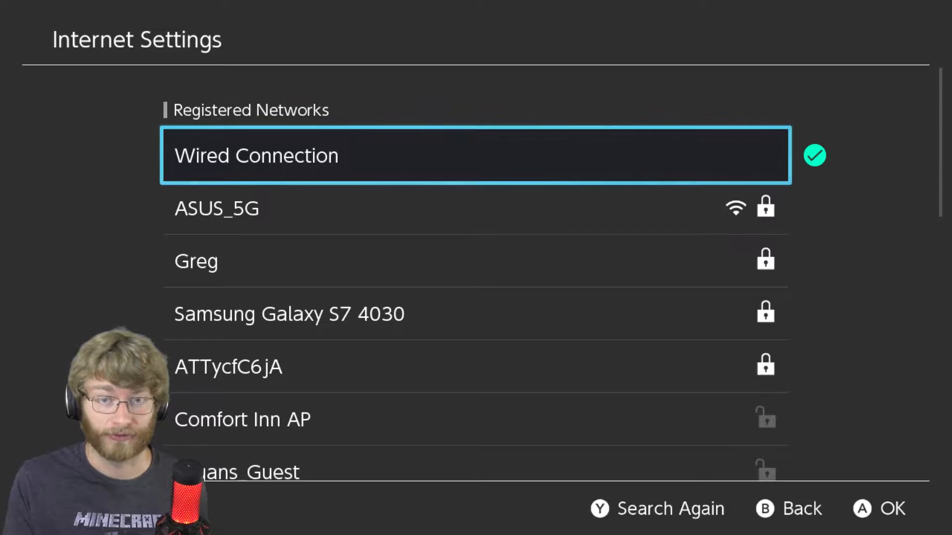
{"action": "key", "text": "Down"}
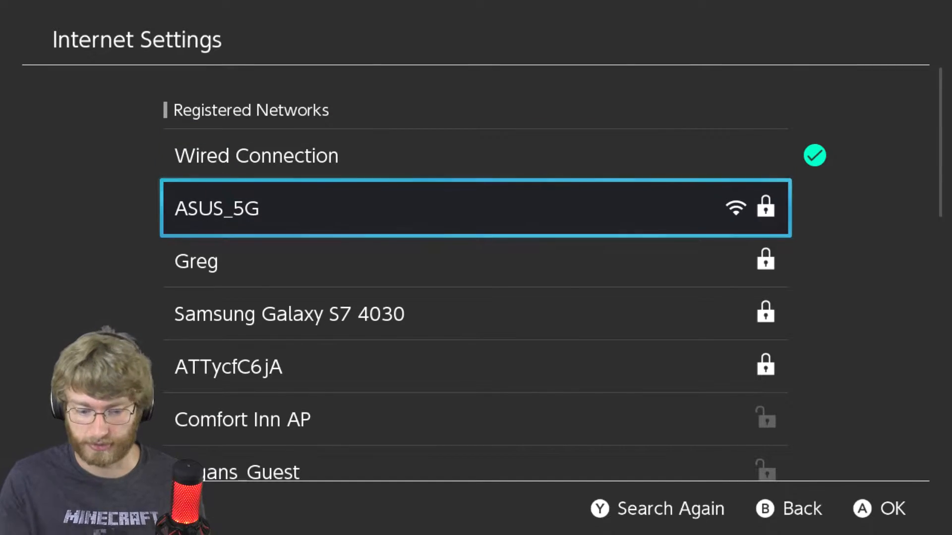
{"action": "key", "text": "Up"}
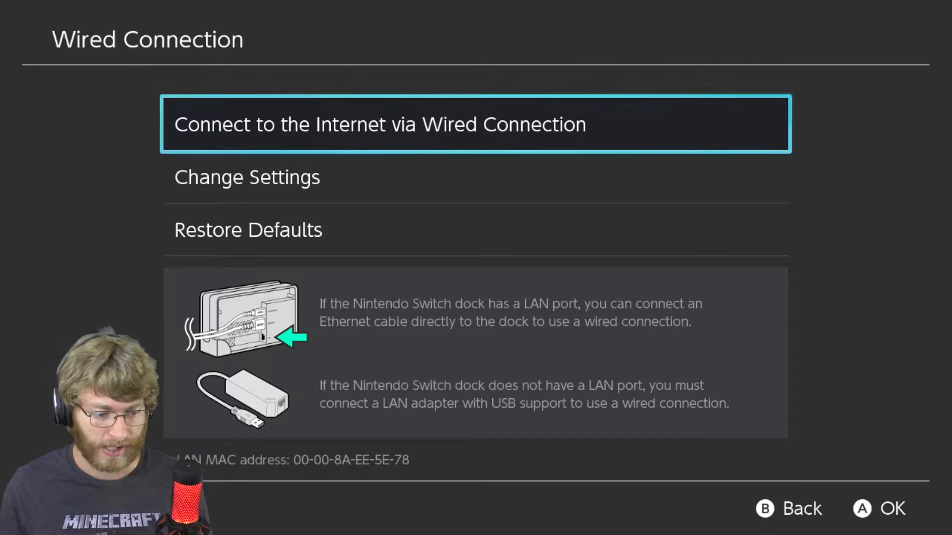
Give the wired connection manual DNS 104.238.130.180 primary and 001.001.001.001 secondary, then save
{"action": "left_click", "coordinate": [246, 176]}
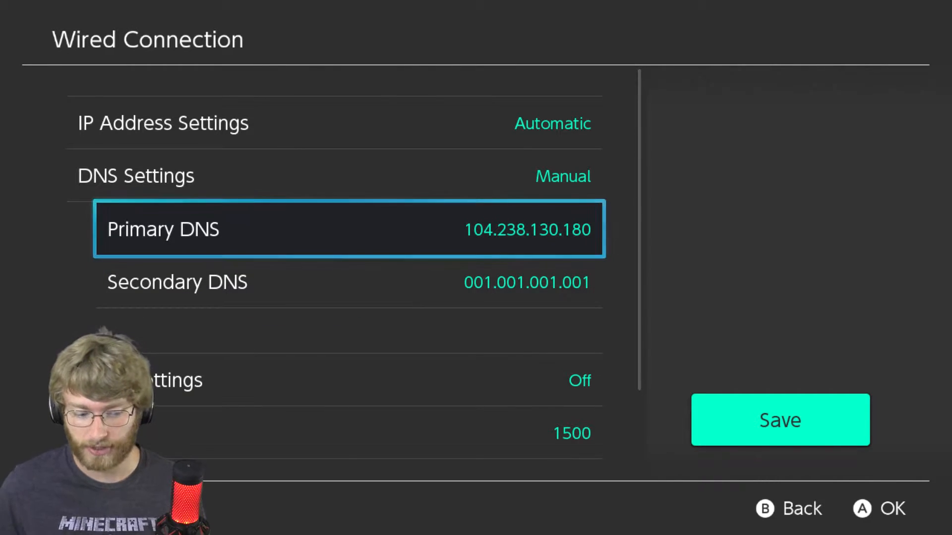
{"action": "left_click", "coordinate": [349, 230]}
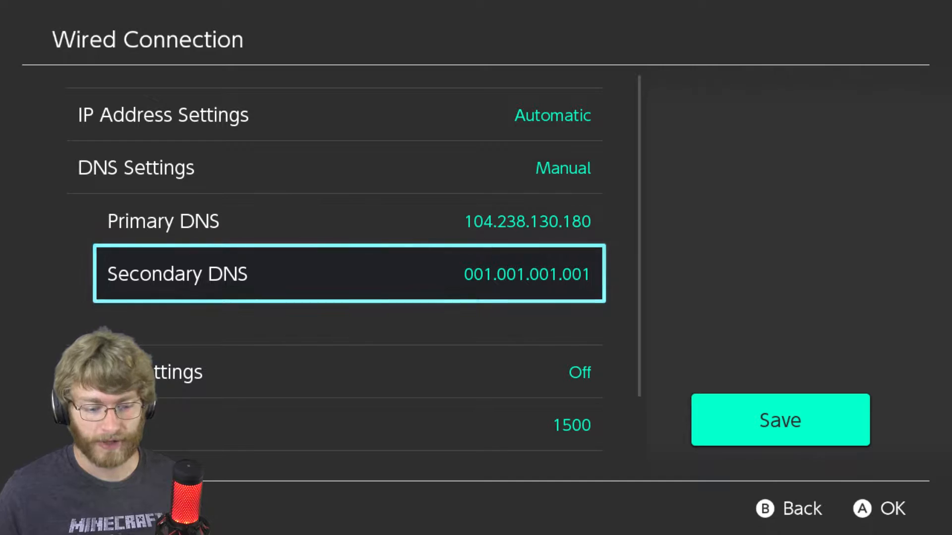
{"action": "left_click", "coordinate": [349, 274]}
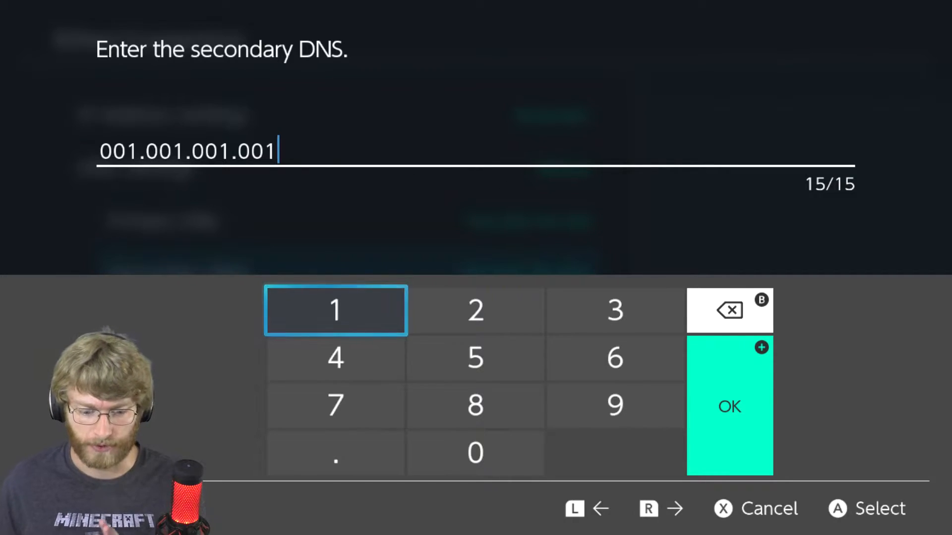
{"action": "left_click", "coordinate": [730, 406]}
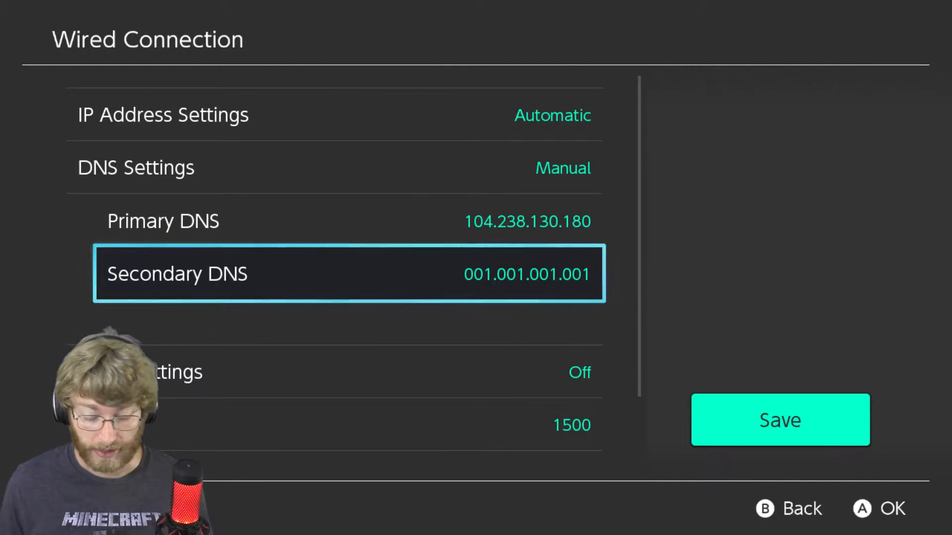
{"action": "left_click", "coordinate": [780, 420]}
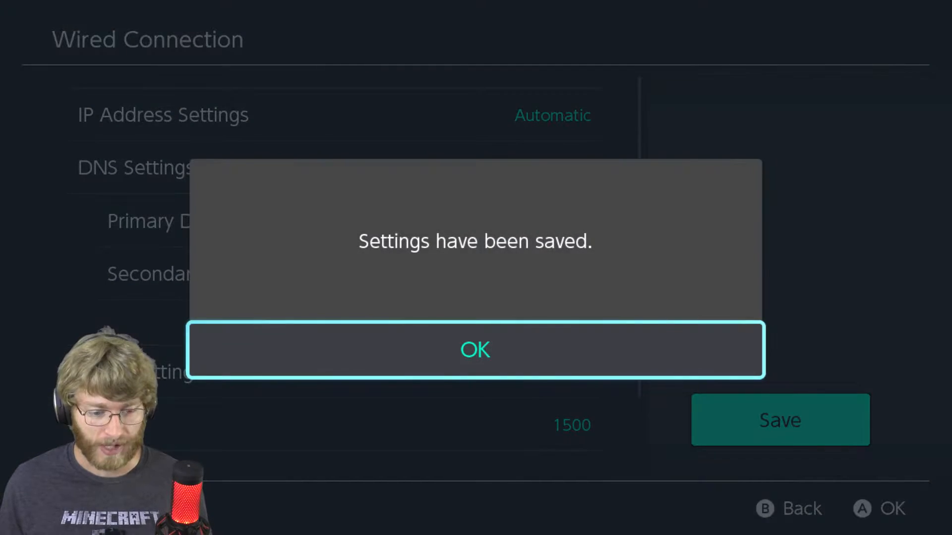
Dismiss the settings-saved confirmation, launch Minecraft and press Play
{"action": "left_click", "coordinate": [475, 349]}
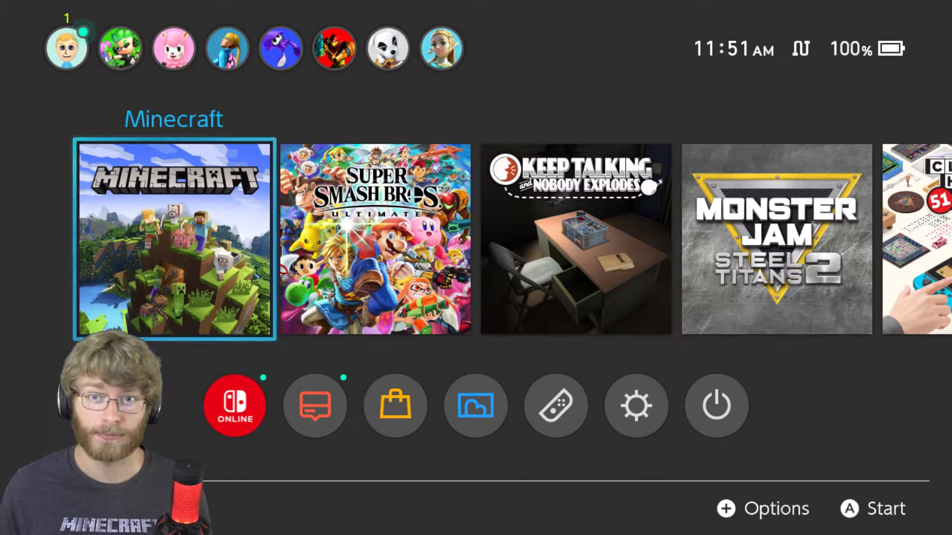
{"action": "left_click", "coordinate": [174, 239]}
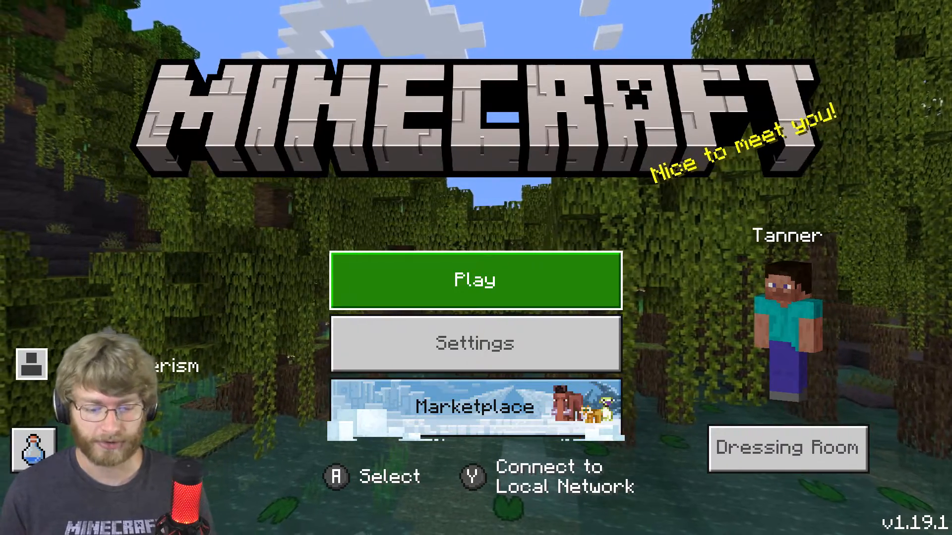
{"action": "left_click", "coordinate": [476, 280]}
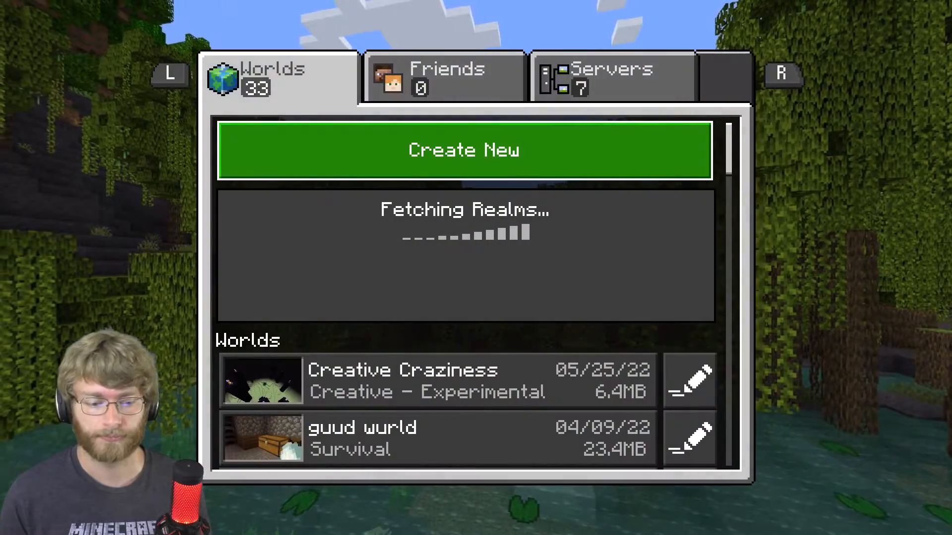
Select The Hive from the featured servers list and join it
{"action": "left_click", "coordinate": [611, 78]}
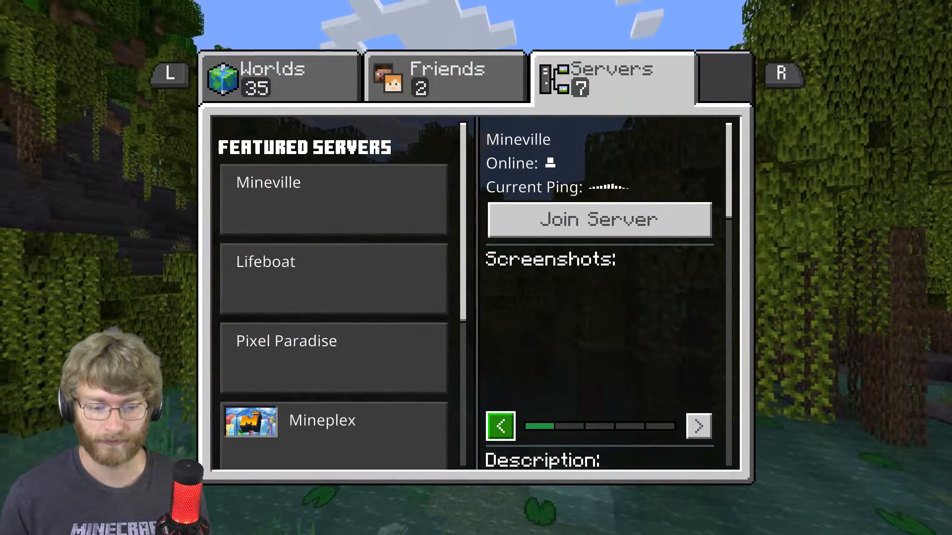
{"action": "left_click", "coordinate": [333, 340]}
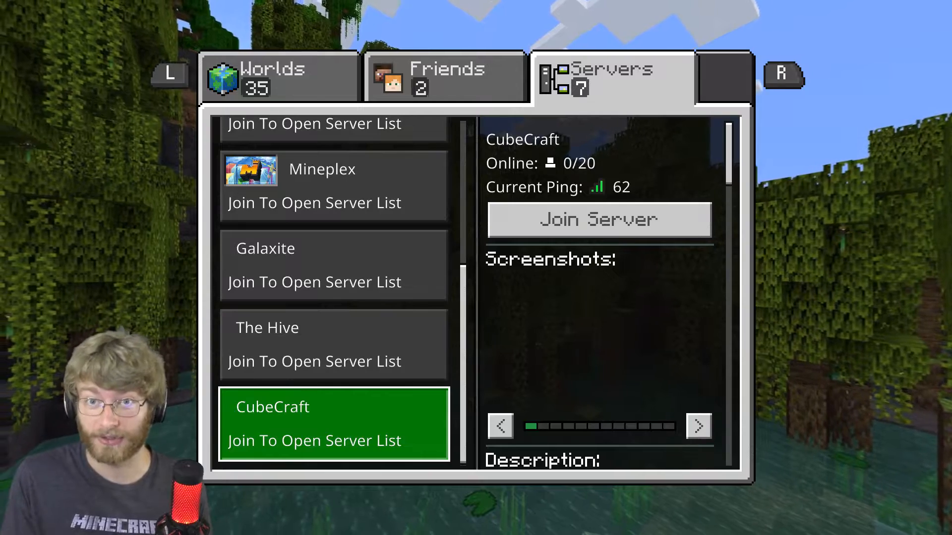
{"action": "left_click", "coordinate": [332, 344]}
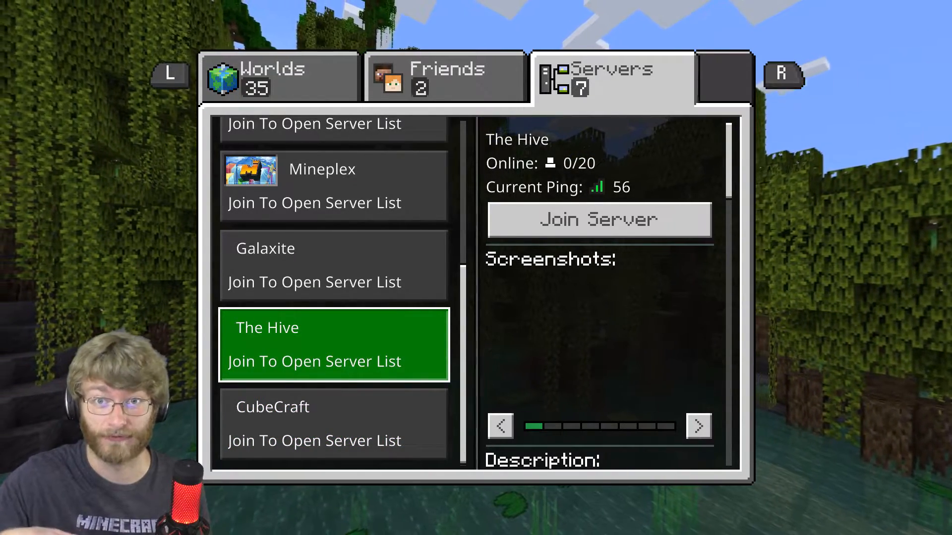
{"action": "mouse_move", "coordinate": [598, 220]}
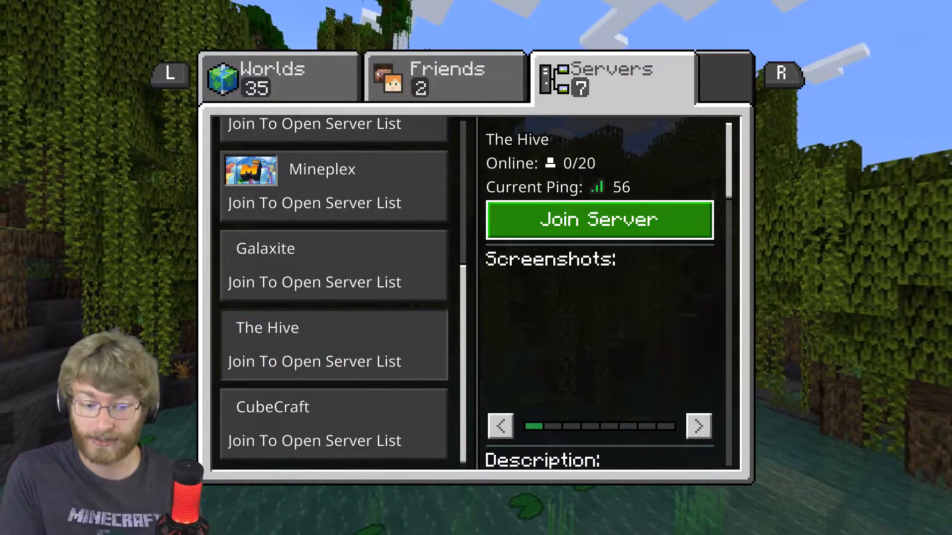
{"action": "left_click", "coordinate": [600, 219]}
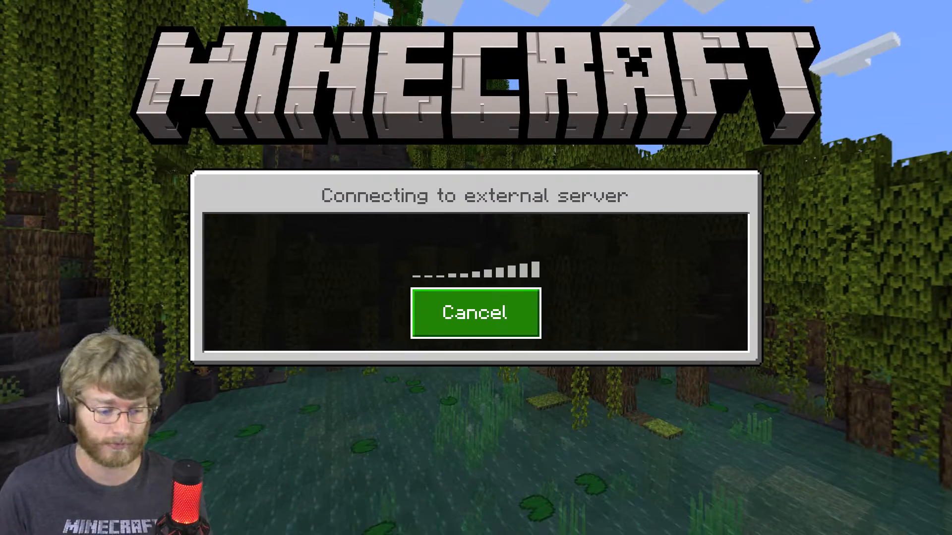
Fill Connect to a Server with geyserconnect.net, port 19132, and enable Add to server list
{"action": "left_click", "coordinate": [475, 314]}
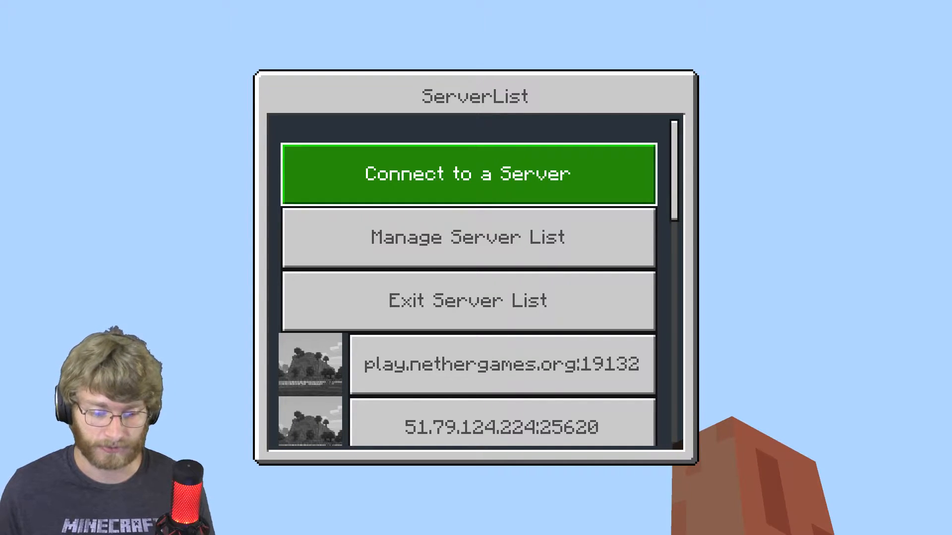
{"action": "left_click", "coordinate": [467, 175]}
{"action": "type", "text": "geyserconnect.net"}
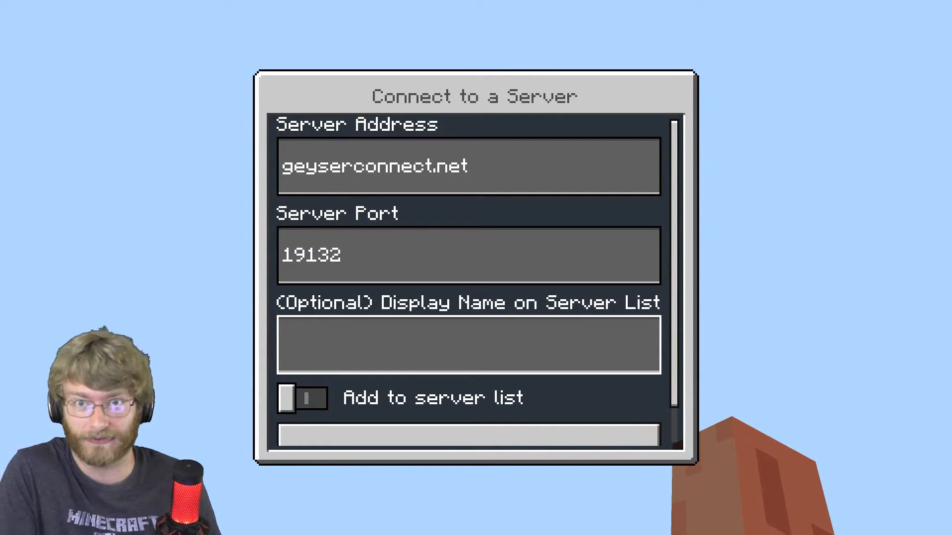
{"action": "left_click", "coordinate": [309, 397]}
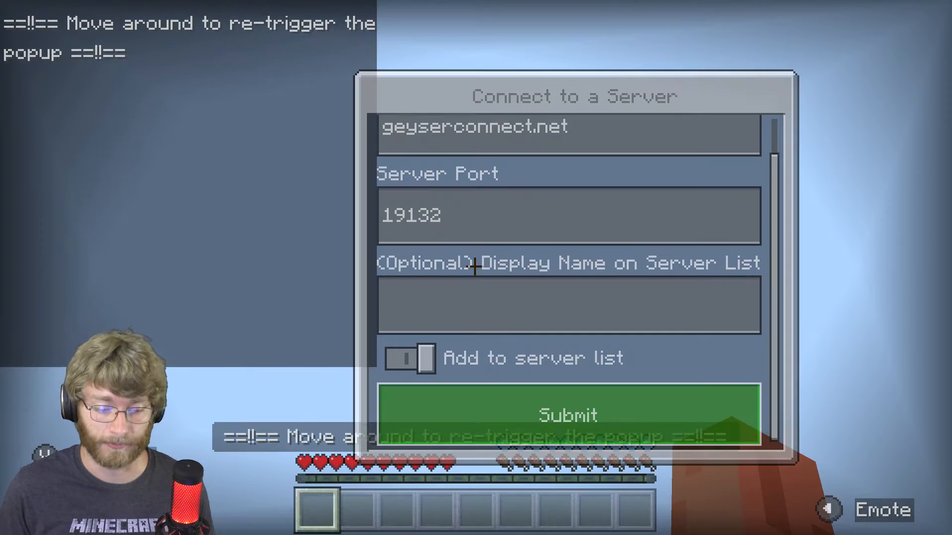
Scroll through the GeyserConnect welcome notice and submit it
{"action": "left_click", "coordinate": [566, 416]}
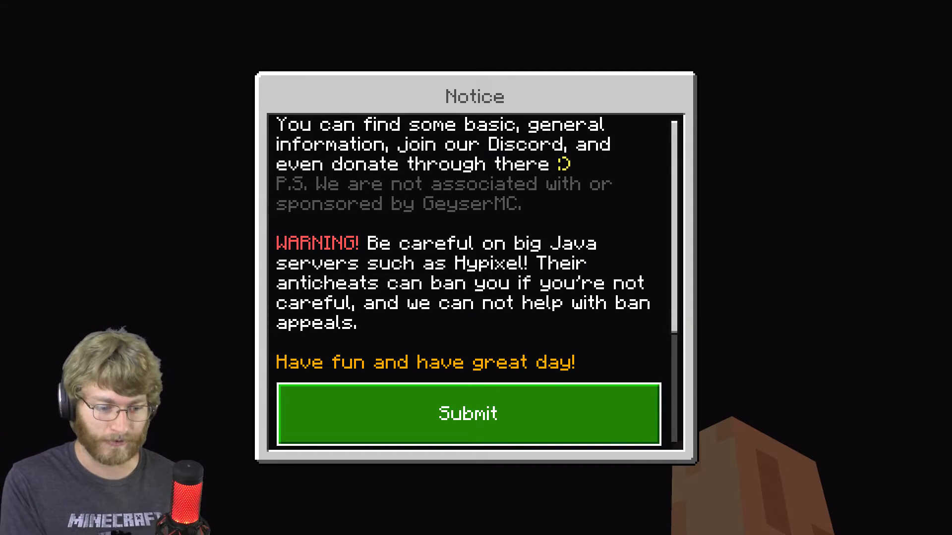
{"action": "scroll", "scroll_direction": "up", "scroll_amount": 3}
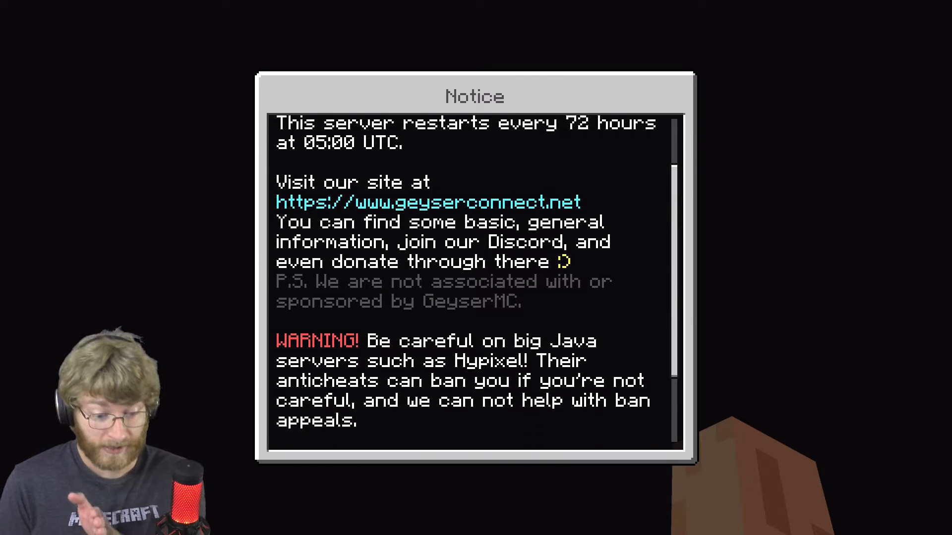
{"action": "scroll", "scroll_direction": "down", "scroll_amount": 3}
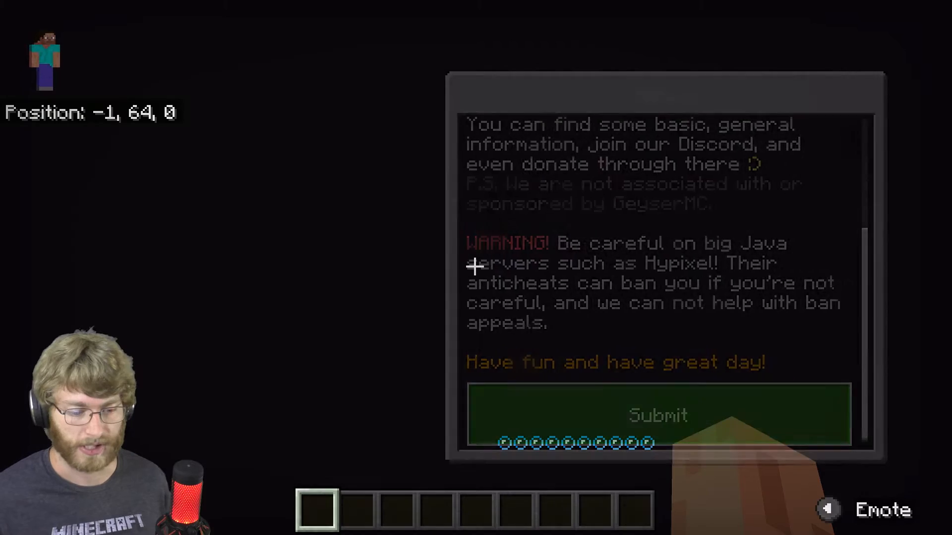
{"action": "left_click", "coordinate": [656, 415]}
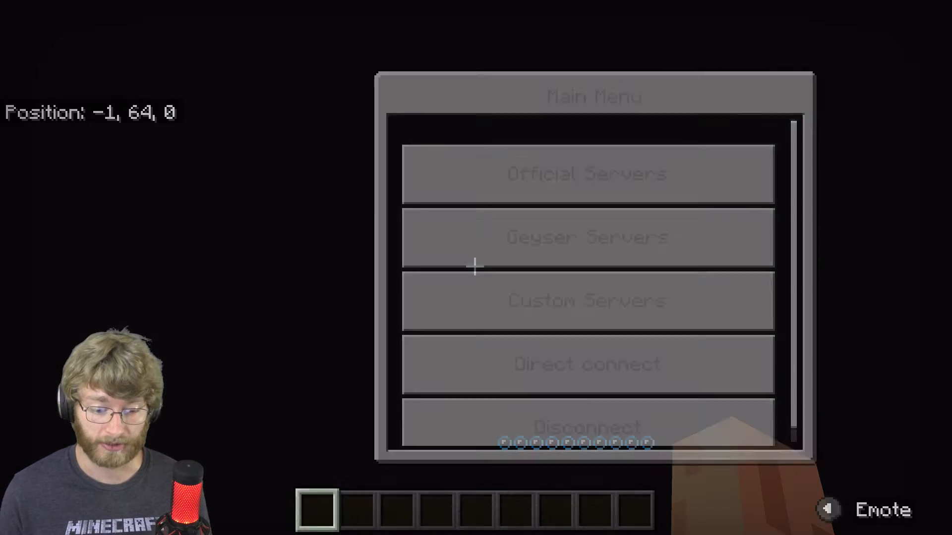
Add a custom server with IP snapcraft.net and port 25565 through Edit servers > Add server
{"action": "left_click", "coordinate": [586, 300]}
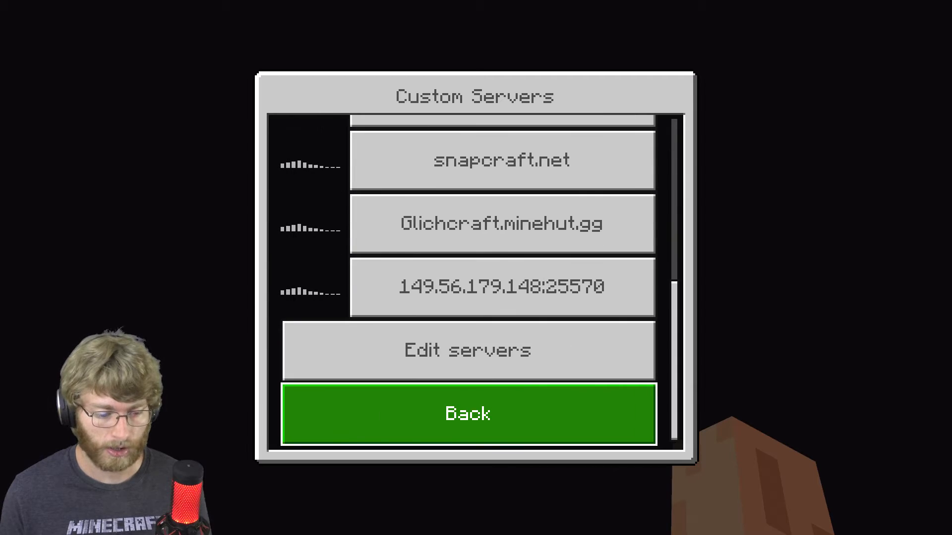
{"action": "left_click", "coordinate": [468, 351]}
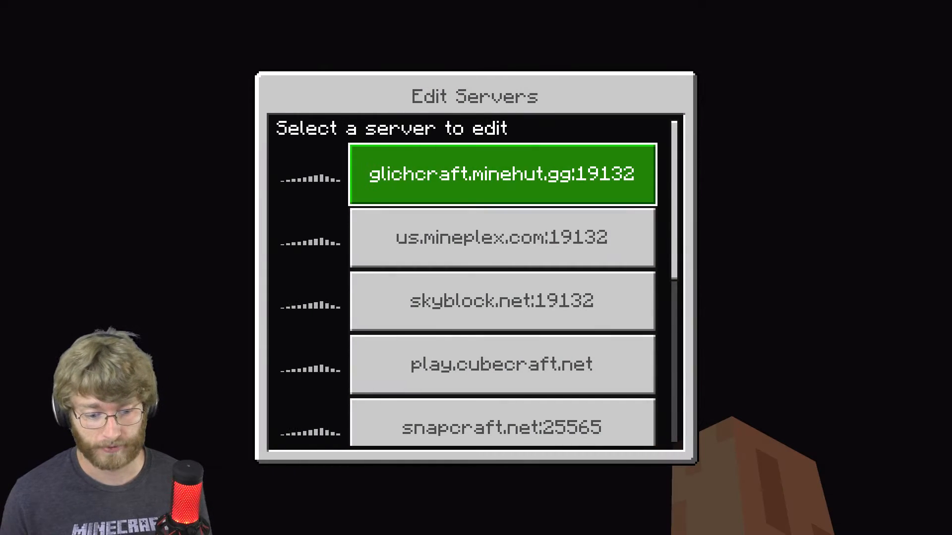
{"action": "scroll", "scroll_direction": "down", "scroll_amount": 3}
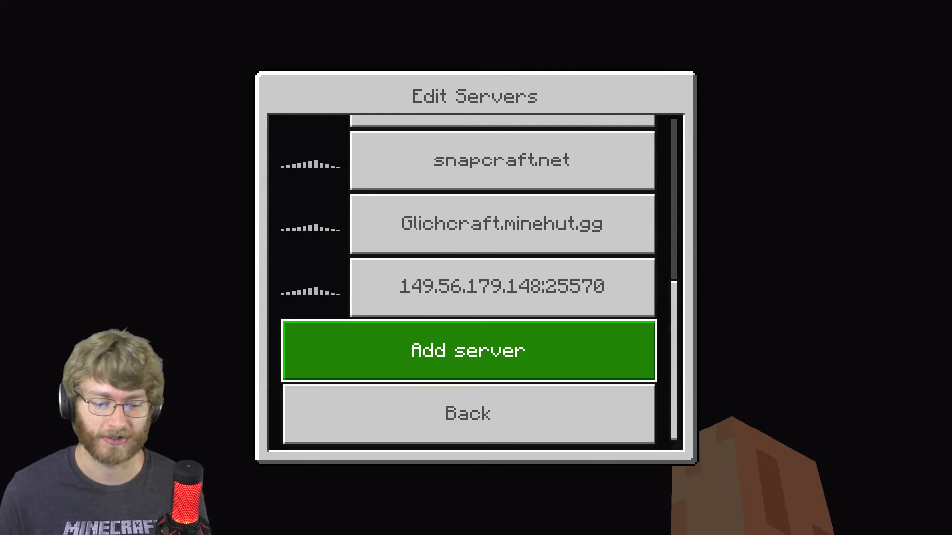
{"action": "left_click", "coordinate": [468, 351]}
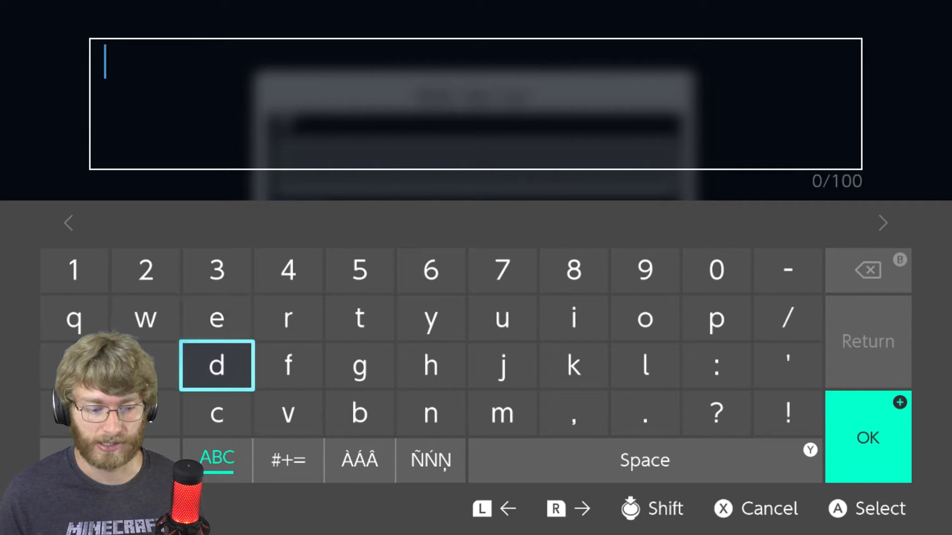
{"action": "type", "text": "snapcraft.net"}
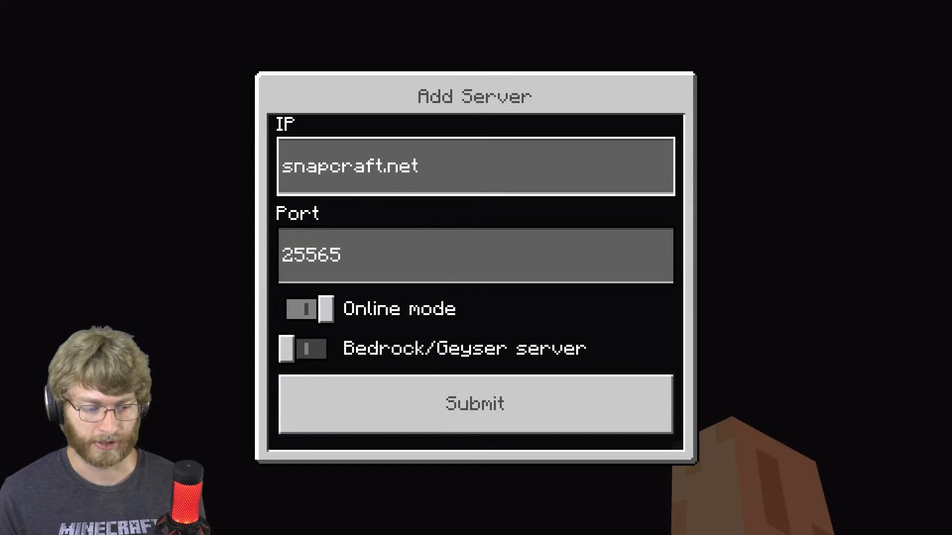
{"action": "left_click", "coordinate": [475, 255]}
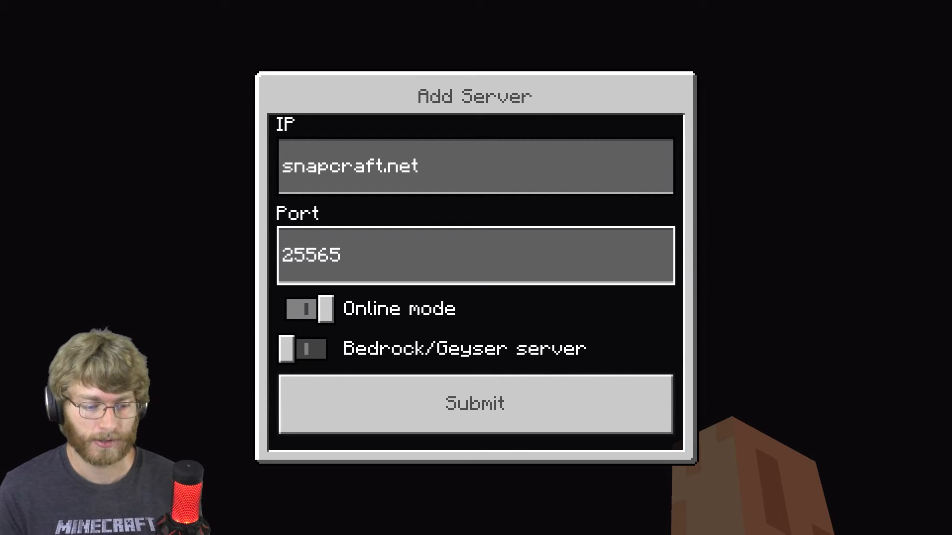
{"action": "left_click", "coordinate": [308, 308]}
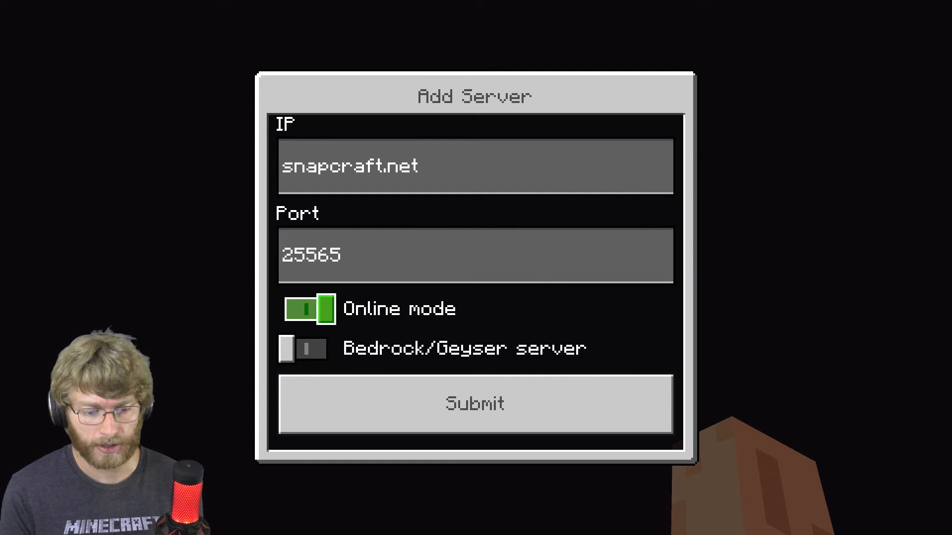
{"action": "left_click", "coordinate": [302, 348]}
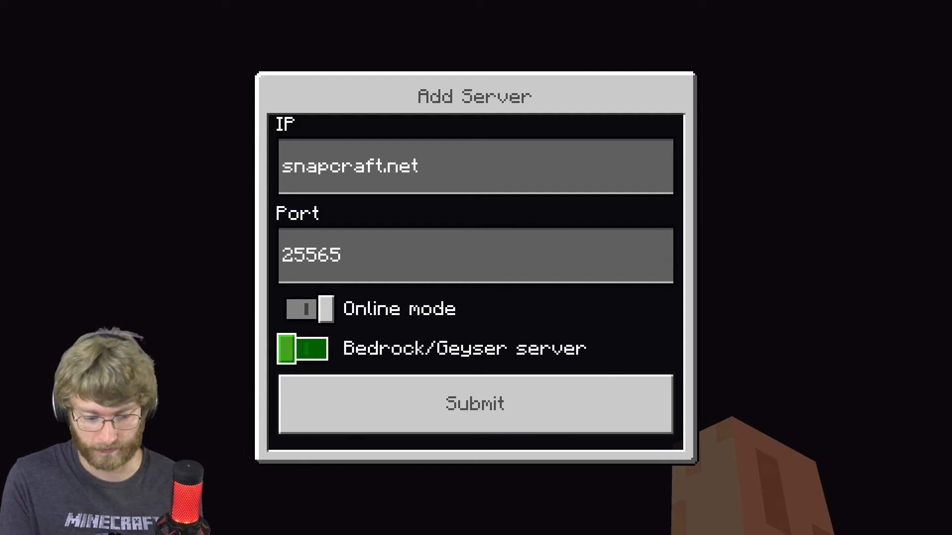
{"action": "left_click", "coordinate": [475, 403]}
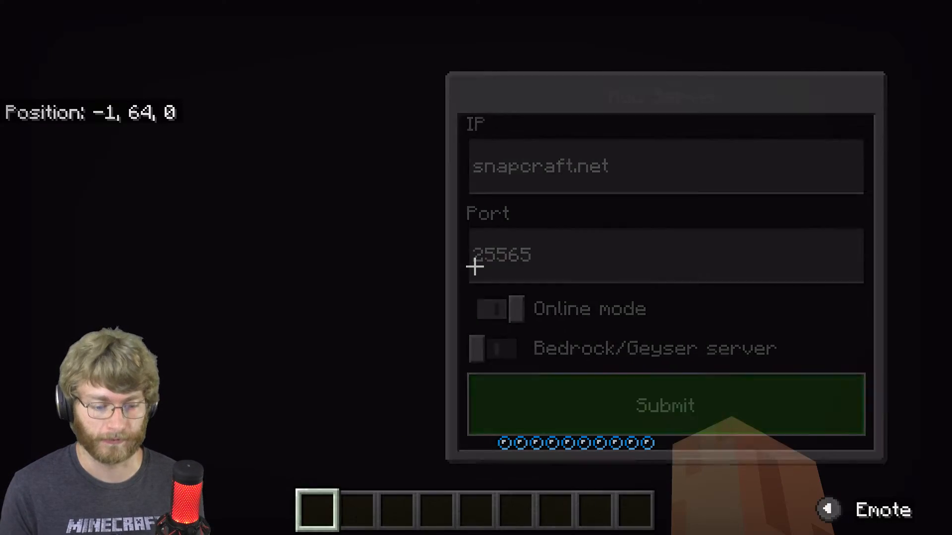
{"action": "left_click", "coordinate": [665, 406]}
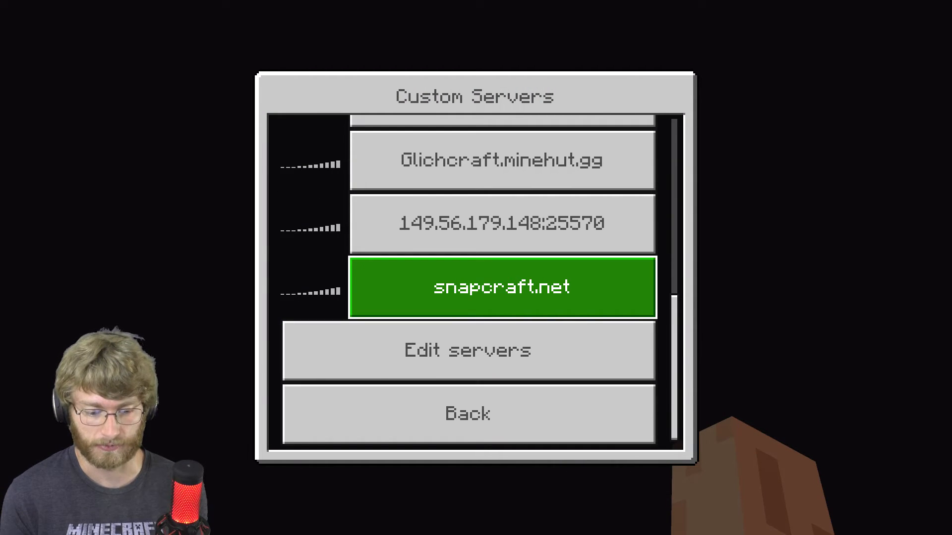
Connect to snapcraft.net, sign in with a Microsoft account code, and enter the spawn lobby
{"action": "double_click", "coordinate": [503, 287]}
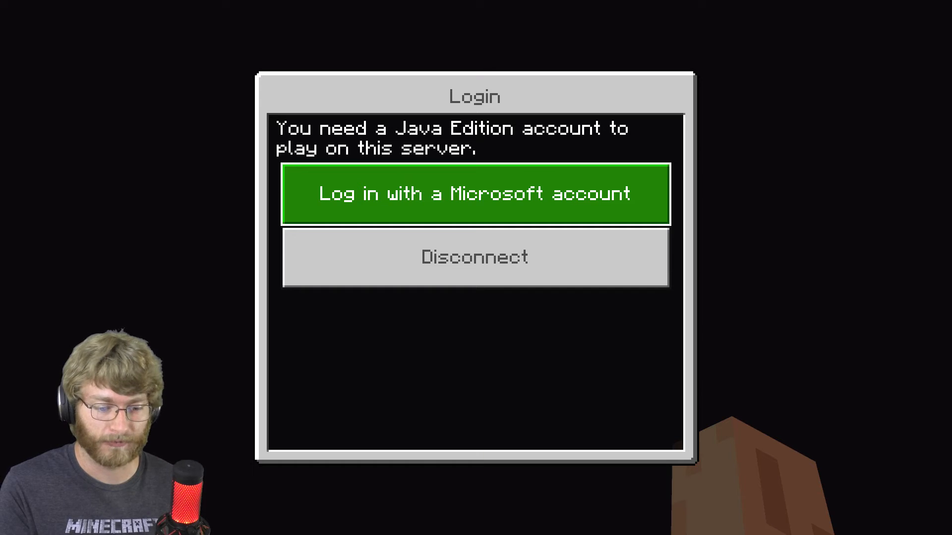
{"action": "left_click", "coordinate": [474, 194]}
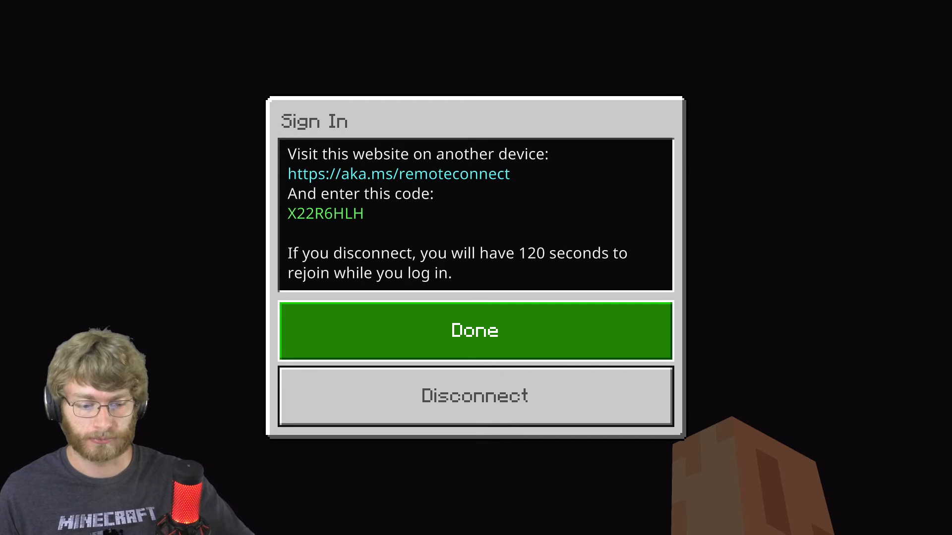
{"action": "left_click", "coordinate": [475, 331]}
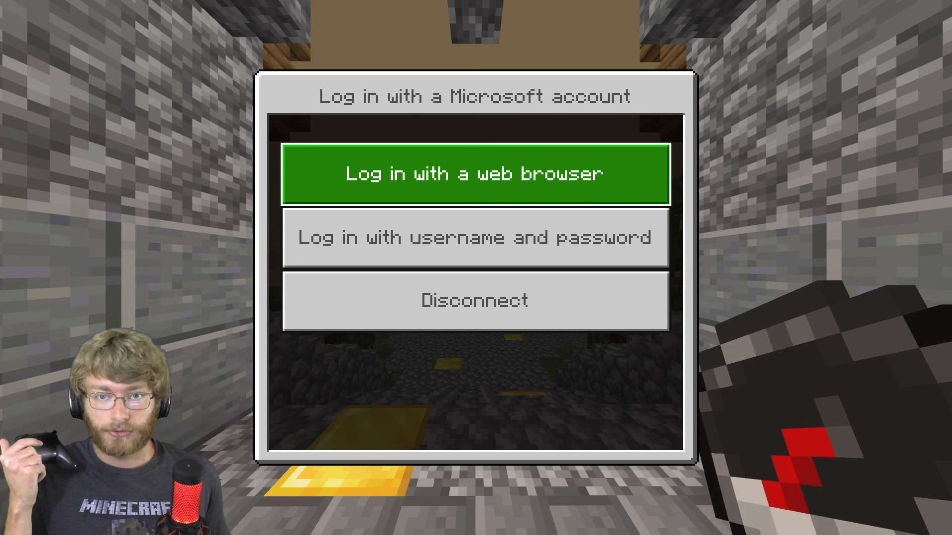
{"action": "left_click", "coordinate": [475, 174]}
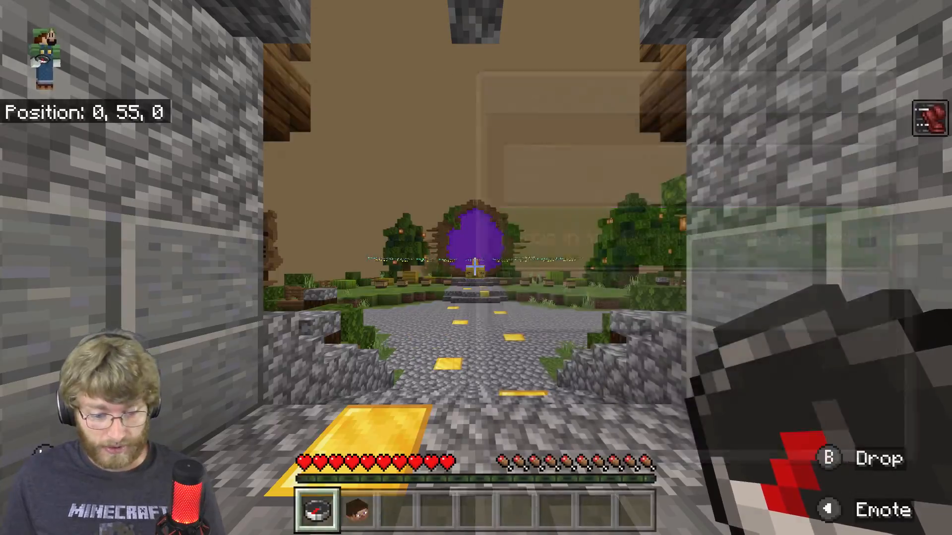
{"action": "mouse_move", "coordinate": [476, 268]}
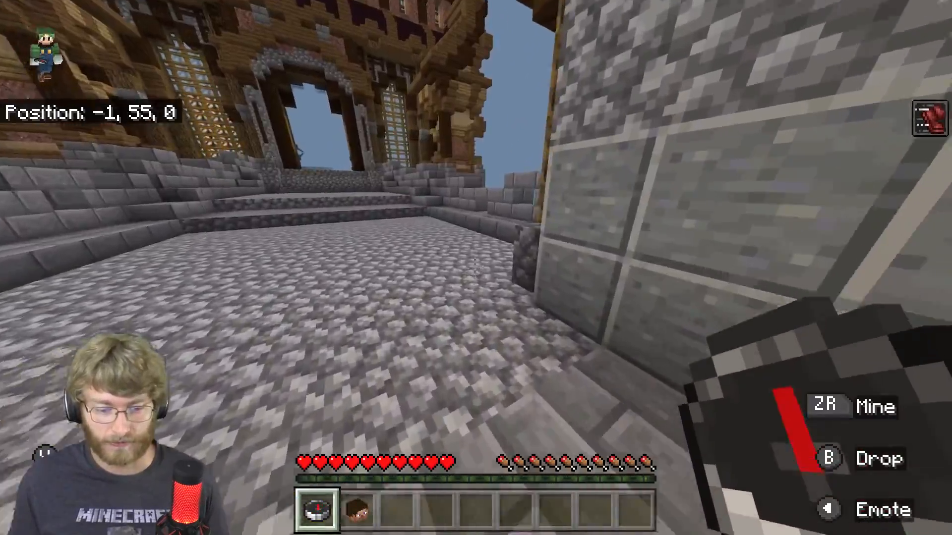